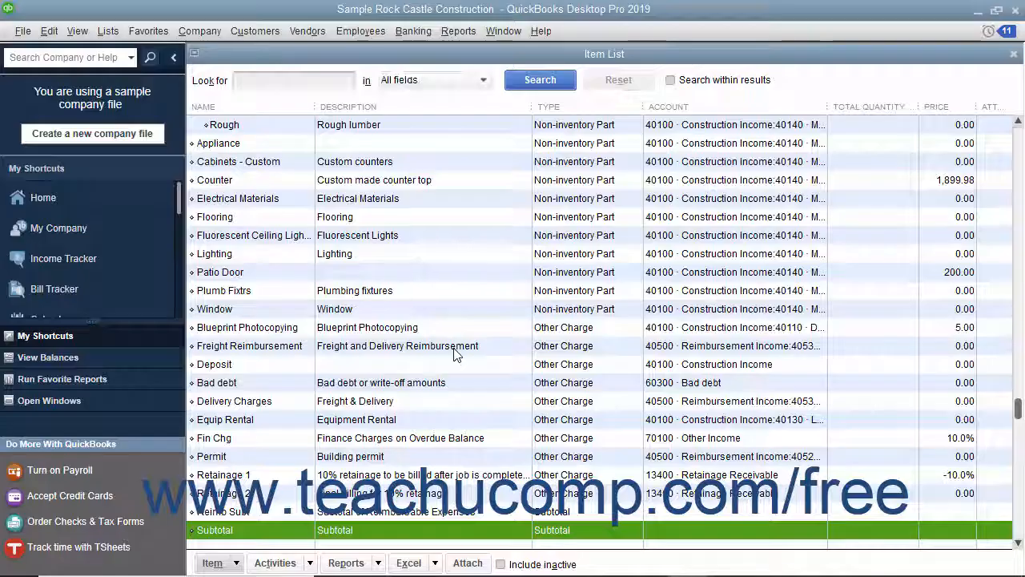
mouse_move(295, 480)
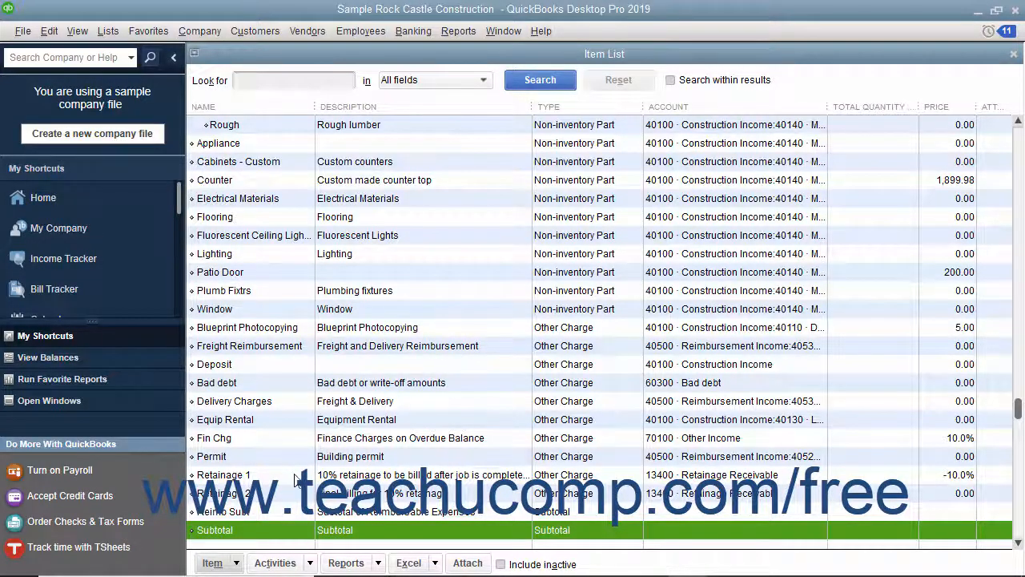
- Review the existing Subtotal item's details and close them without changes
double_click(214, 529)
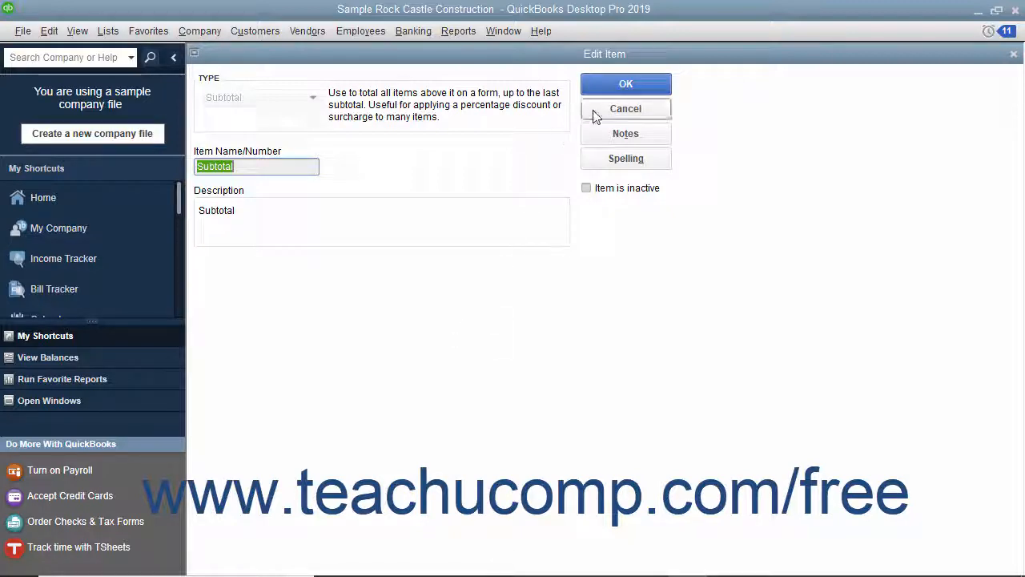
click(625, 109)
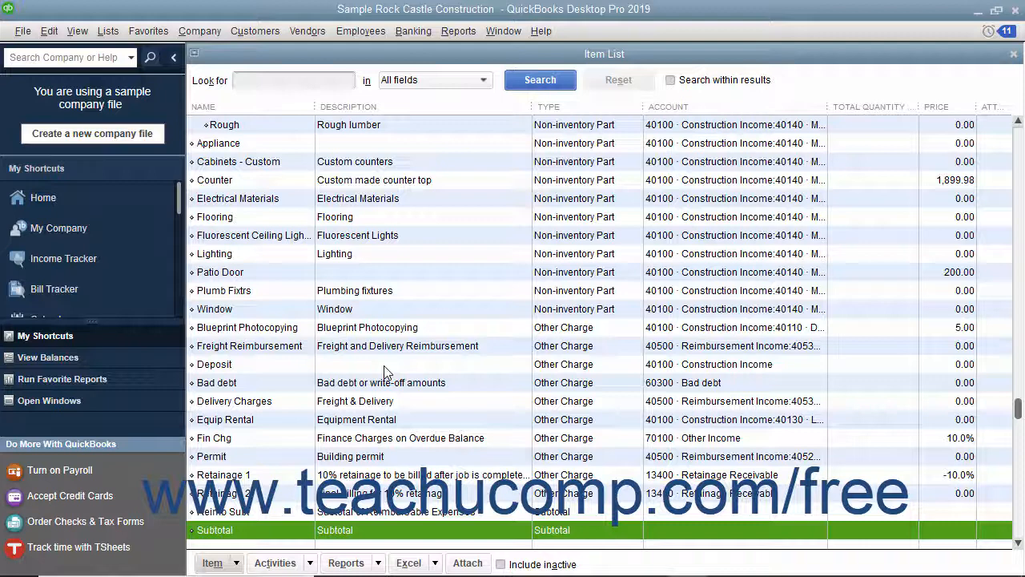
- Start a new item from the Item List's Item actions menu
click(216, 564)
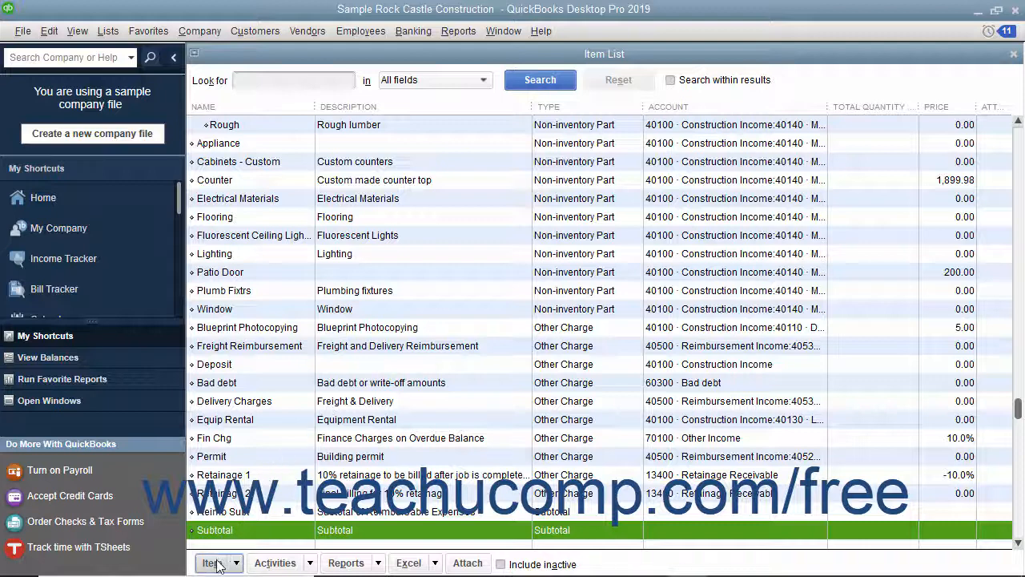
click(215, 562)
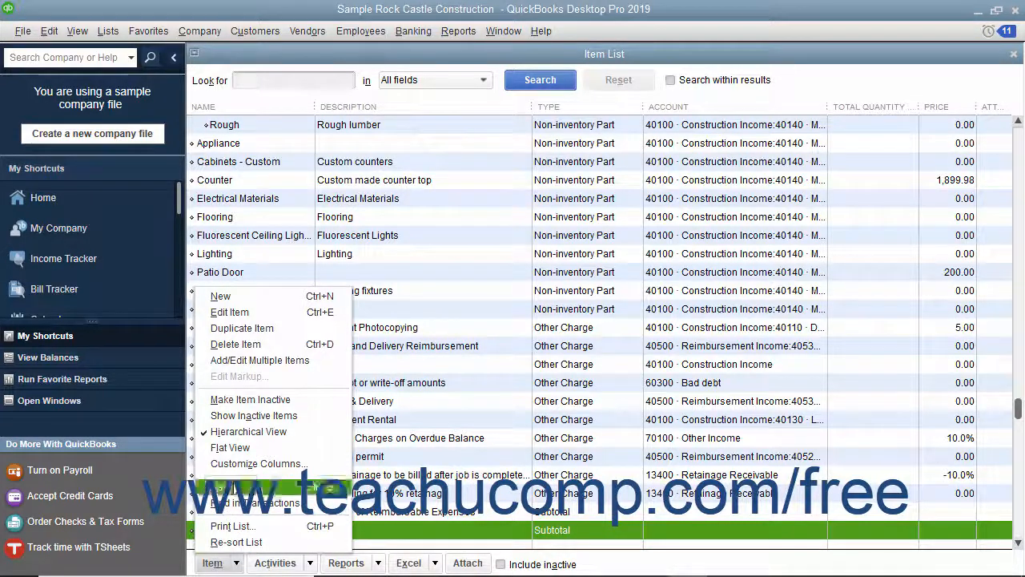
mouse_move(221, 295)
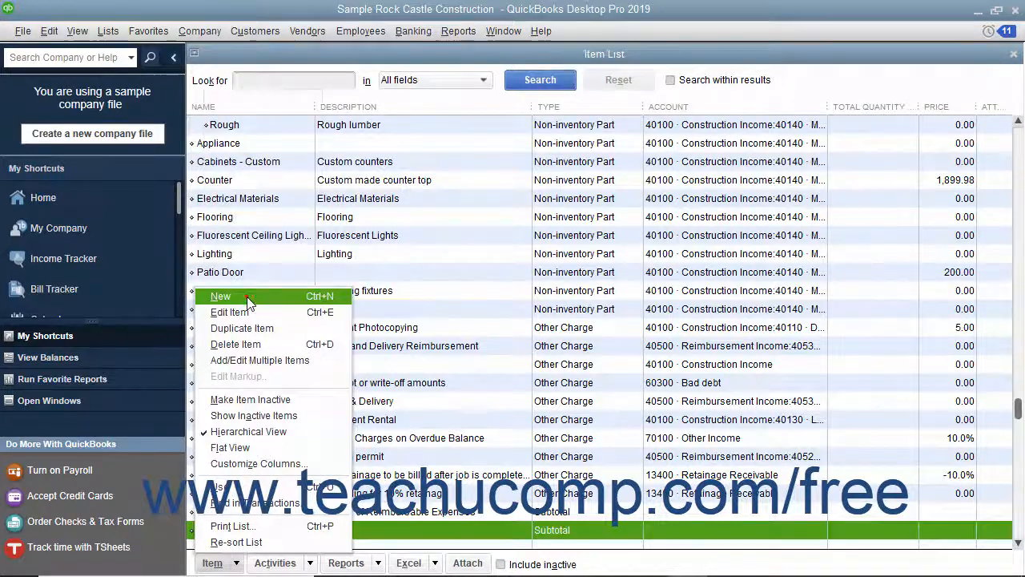
click(221, 294)
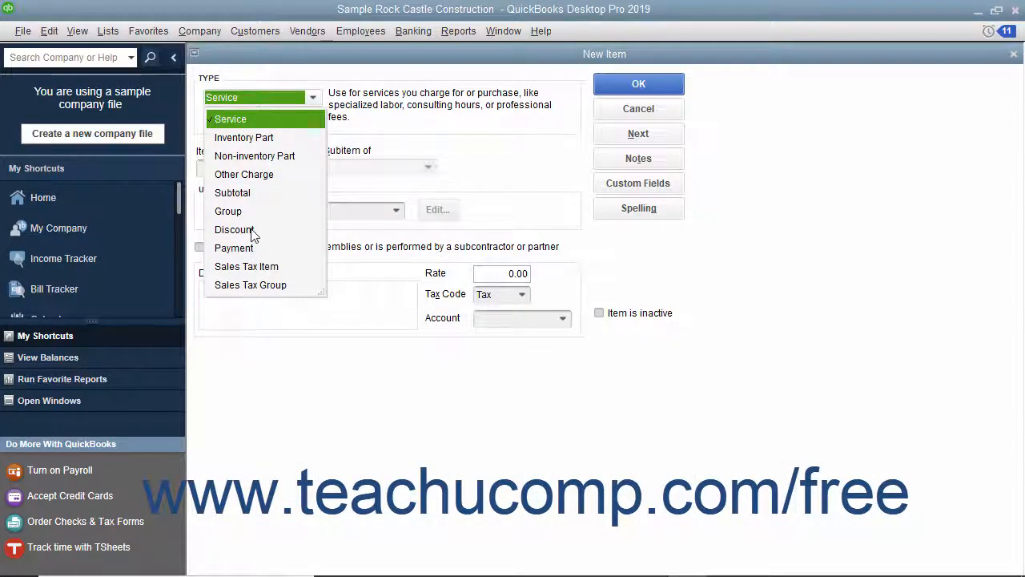
- Make the new item a Subtotal named 'Labor subtotal'
click(232, 192)
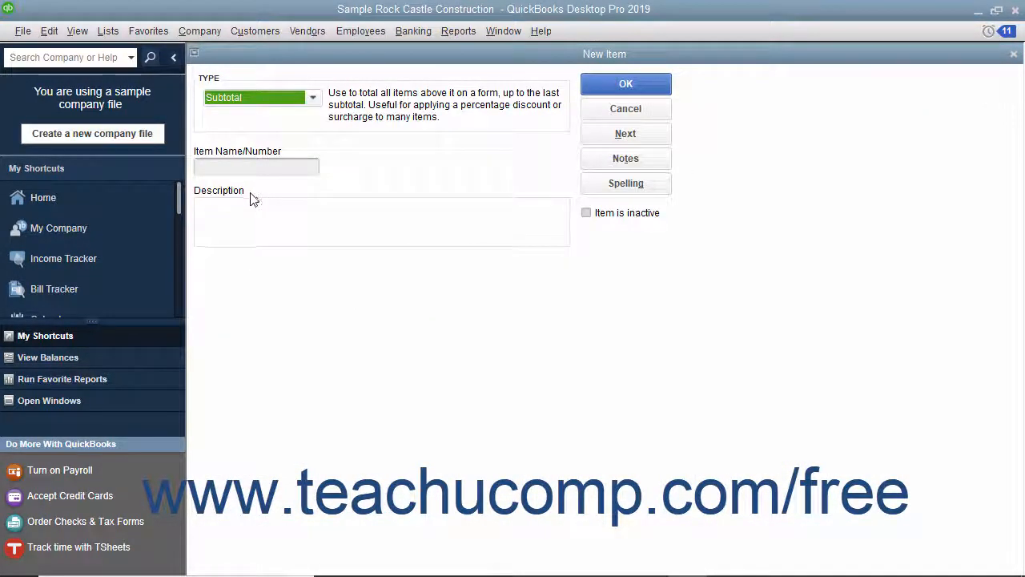
click(256, 165)
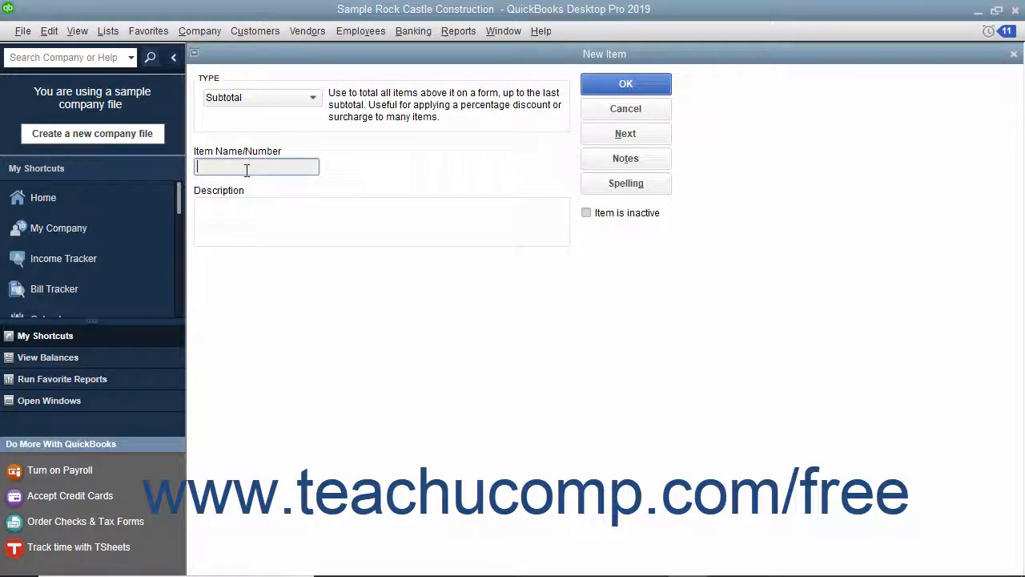
text(Labor)
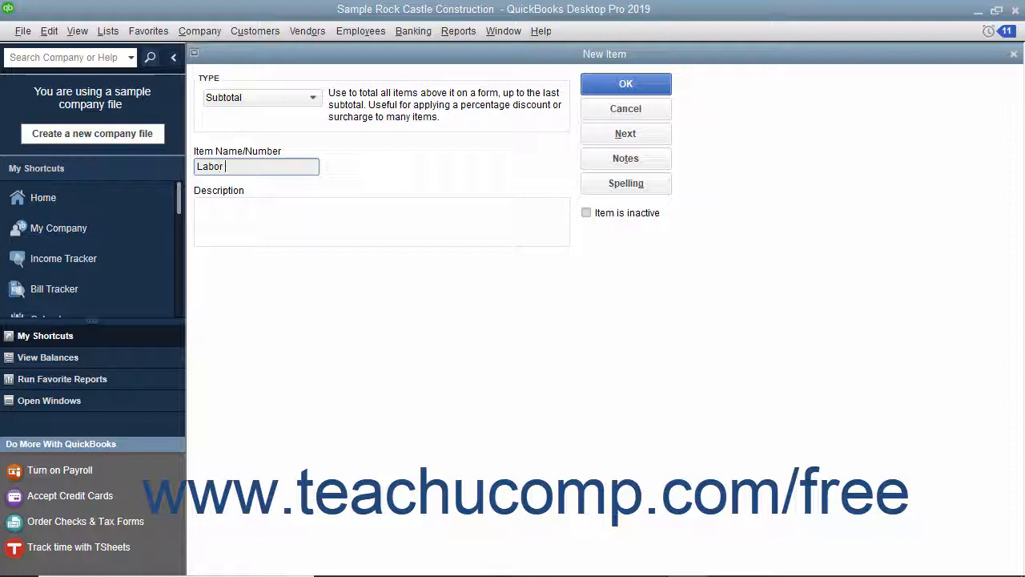
text(subtotal)
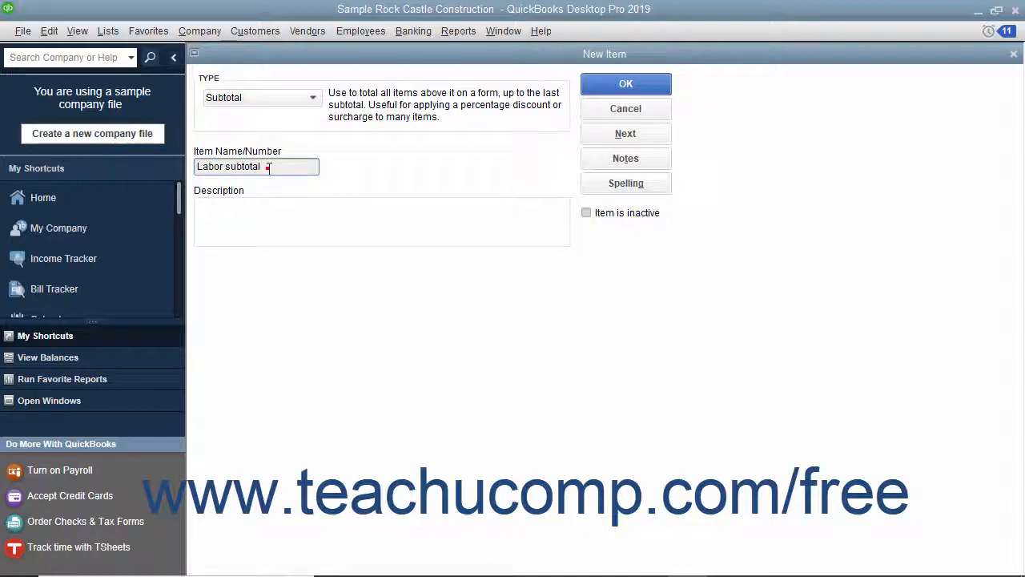
- Copy the name into the Description field and save the Labor subtotal item
right_click(233, 166)
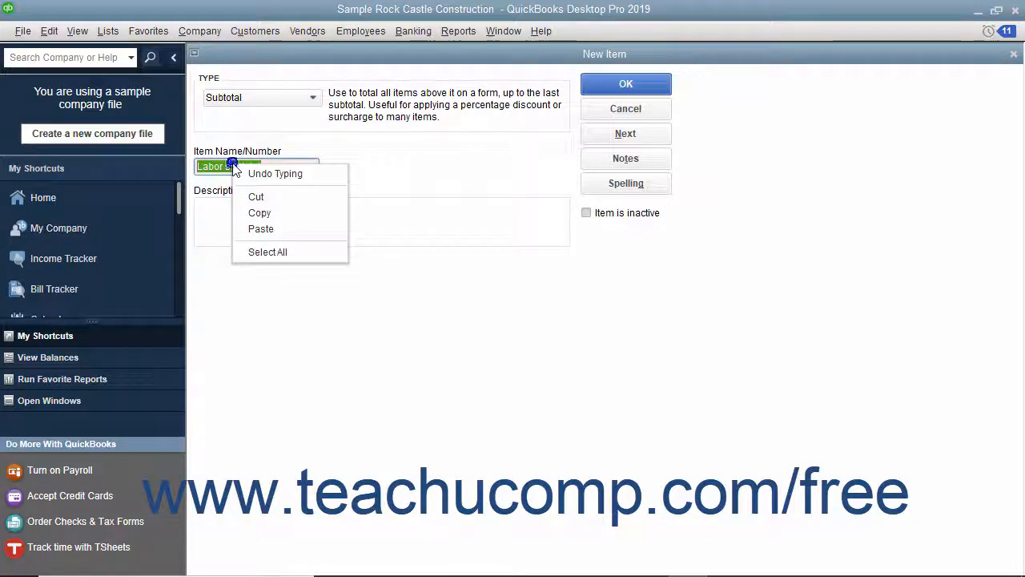
click(250, 223)
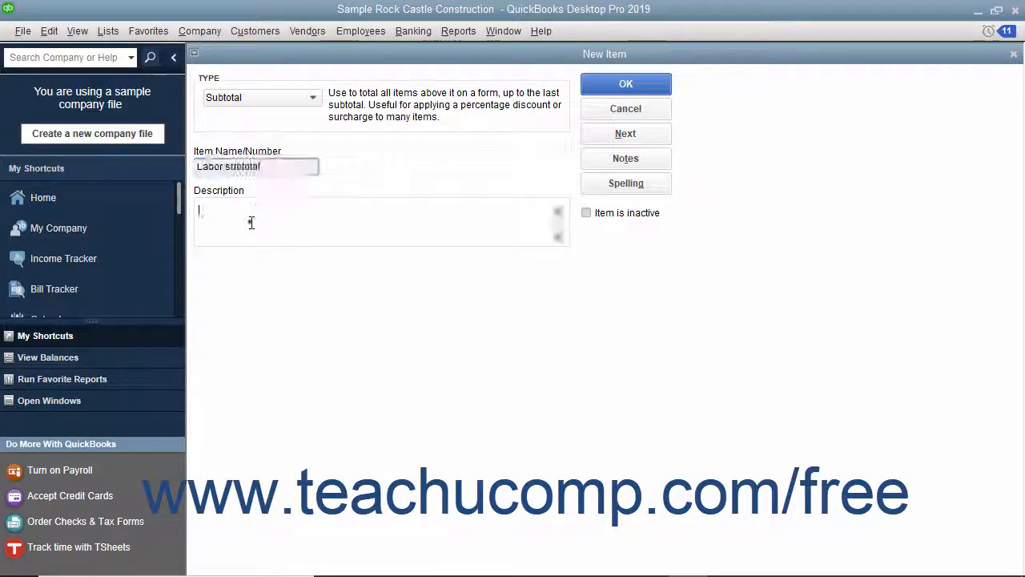
right_click(250, 222)
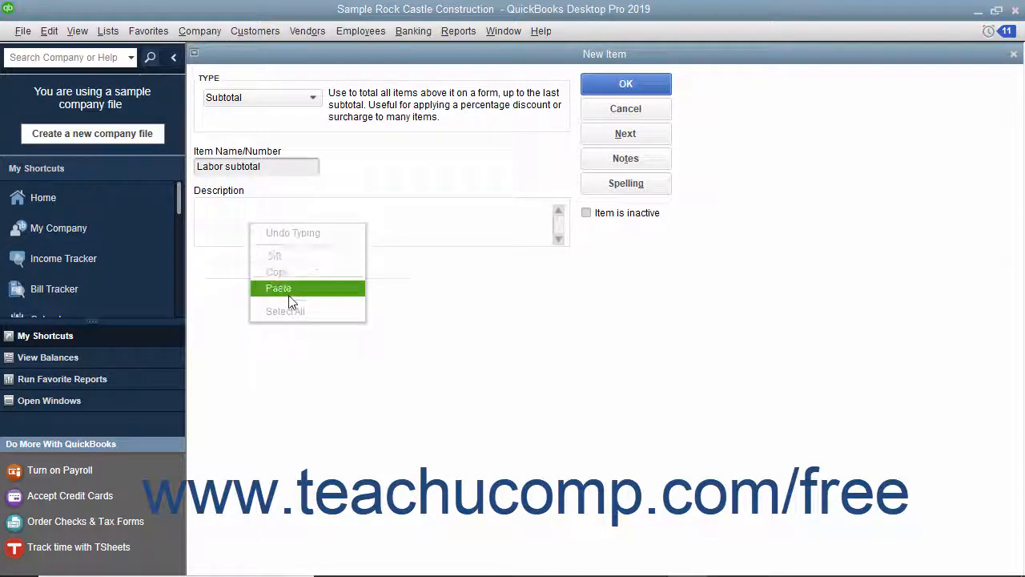
click(278, 288)
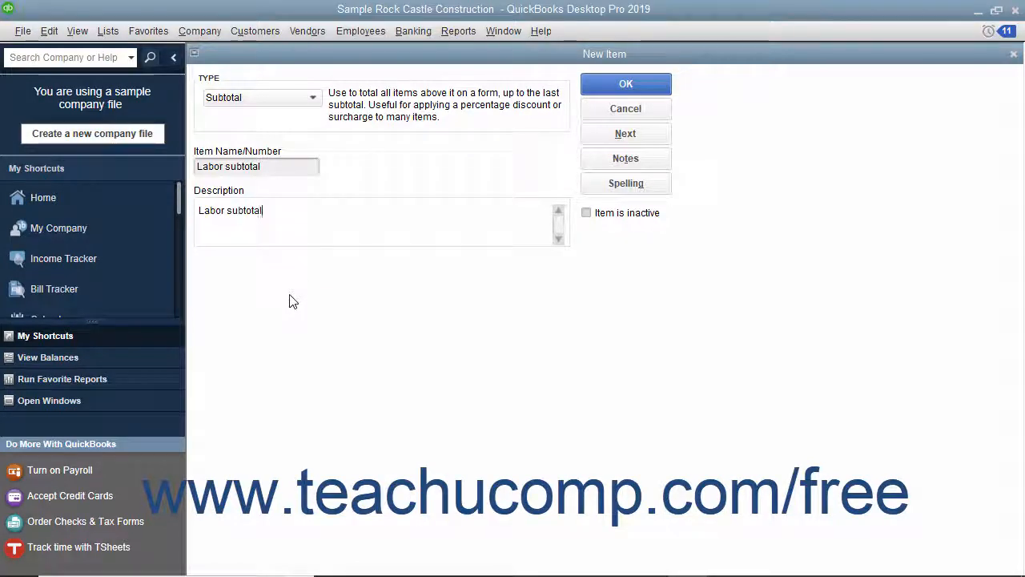
mouse_move(625, 83)
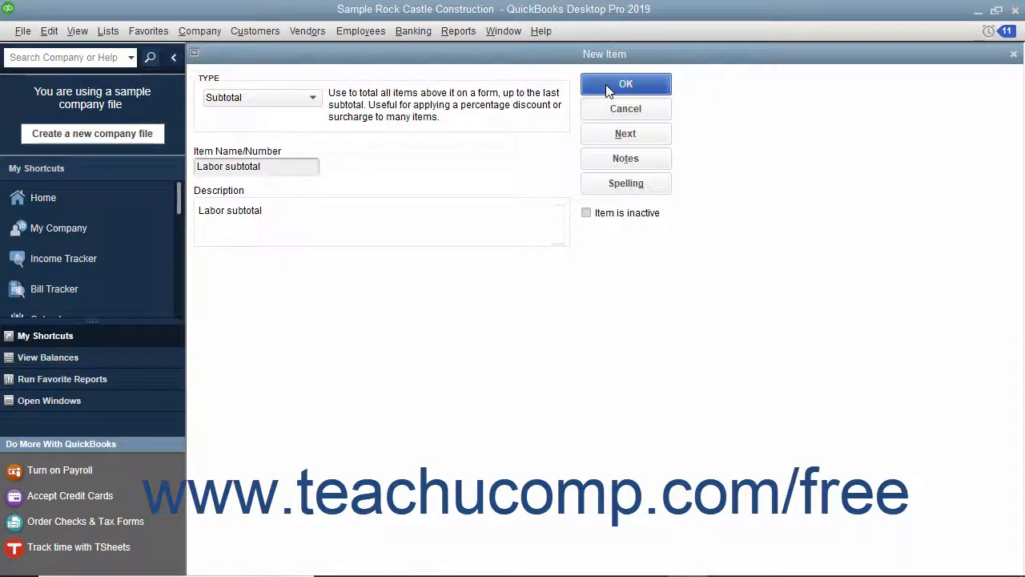
click(625, 83)
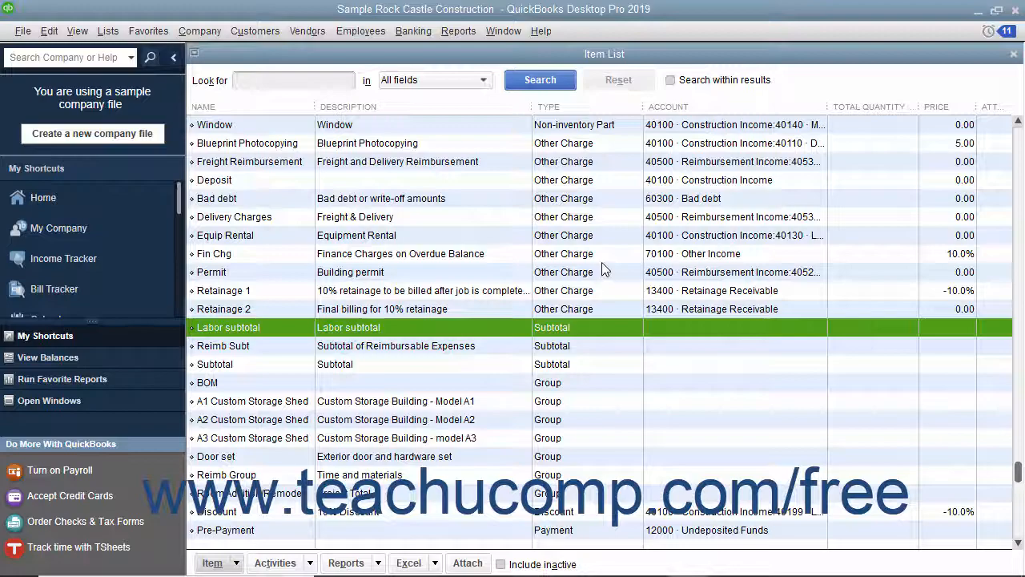